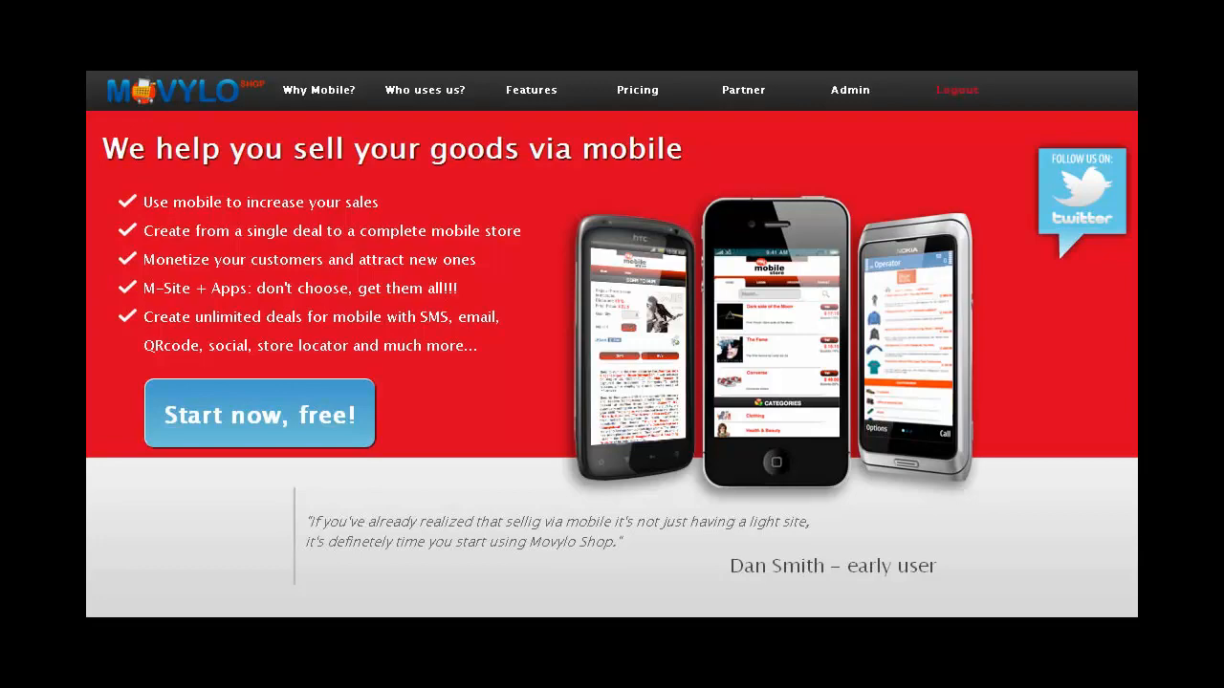
Start a free mobile store, submit the sign-up form and enter the setup wizard's product step
click(258, 413)
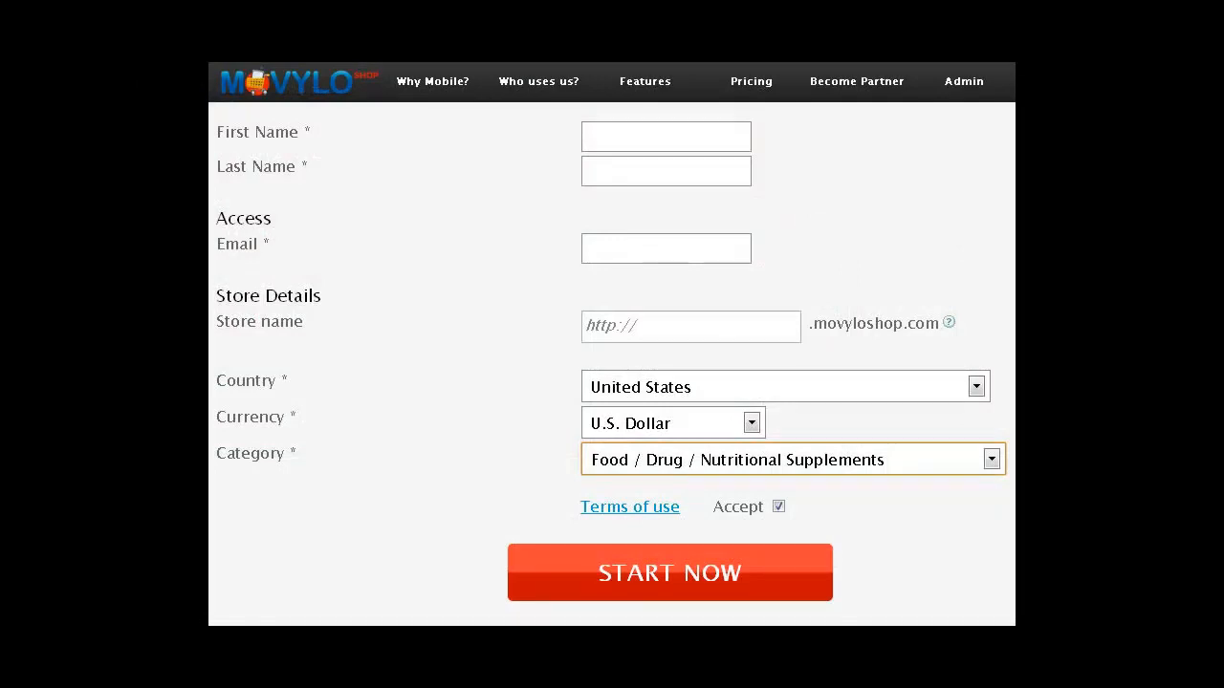
click(669, 572)
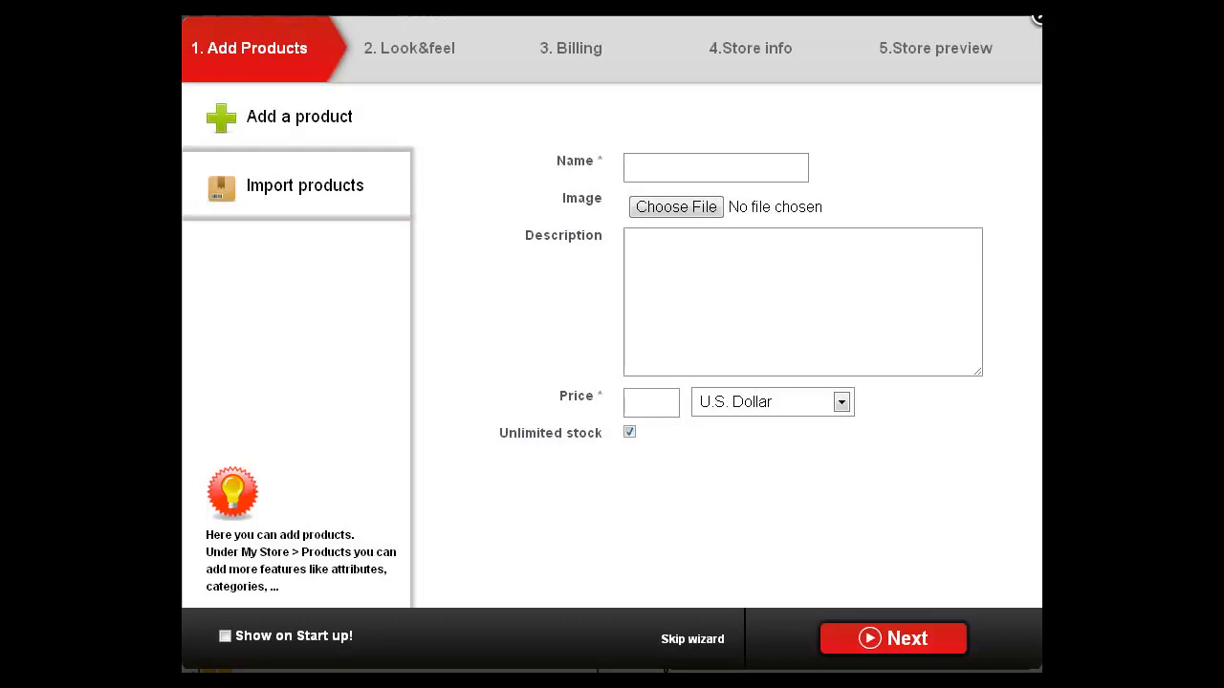
Choose the export_products (7).xls spreadsheet as the XLS product import file
click(304, 185)
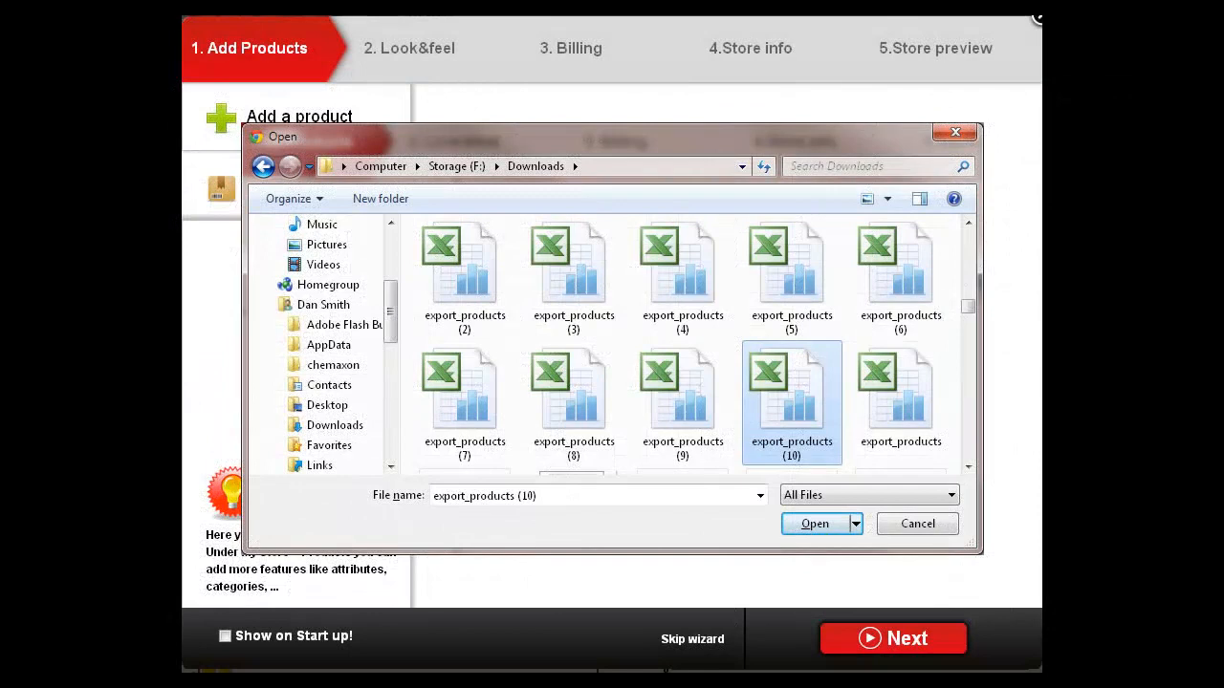
click(815, 524)
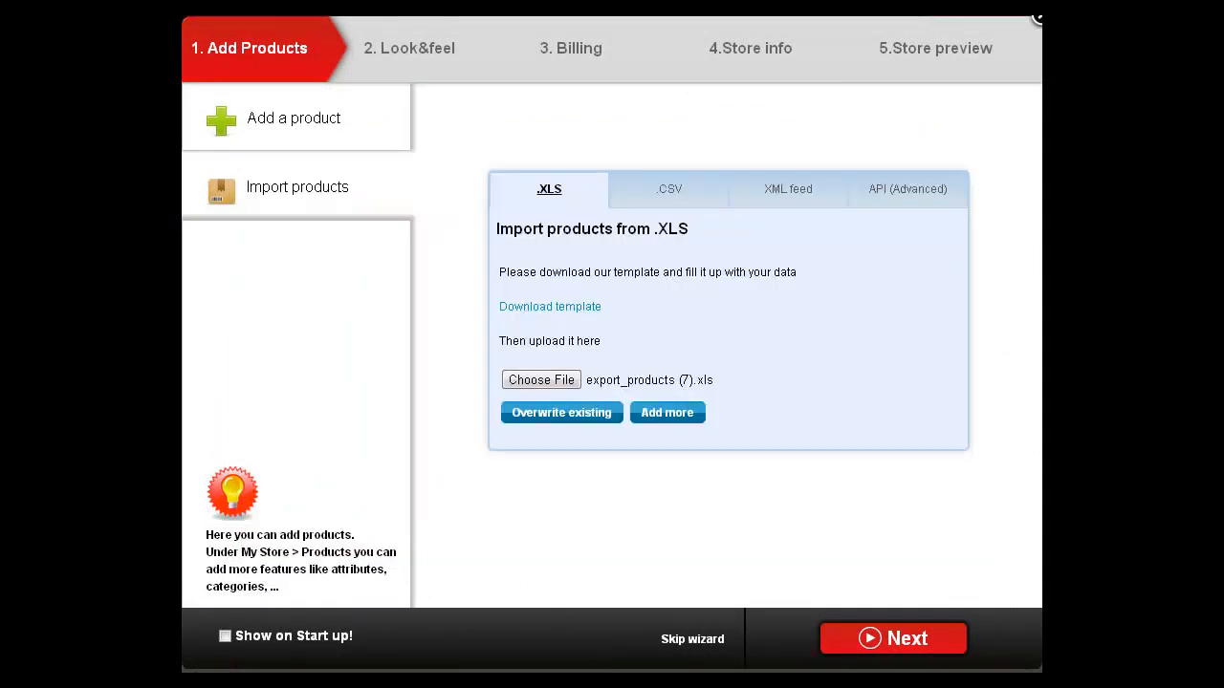
Review the CSV and XML feed import options, then show the API integration credentials
click(668, 190)
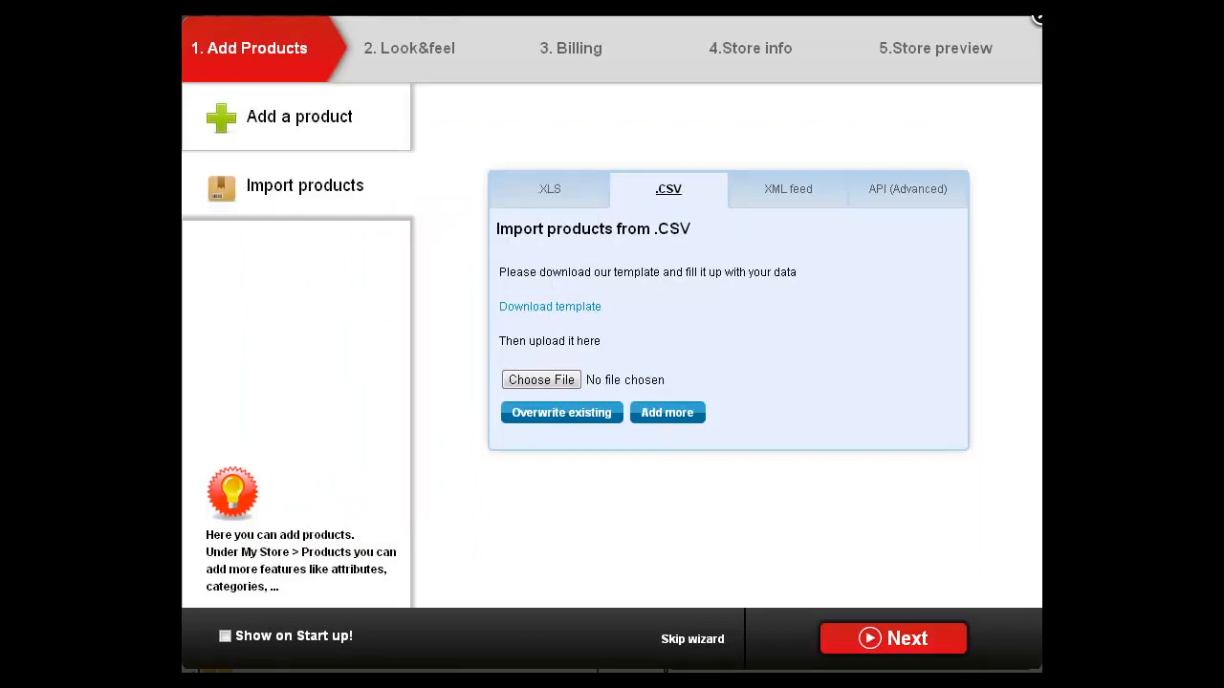
click(788, 190)
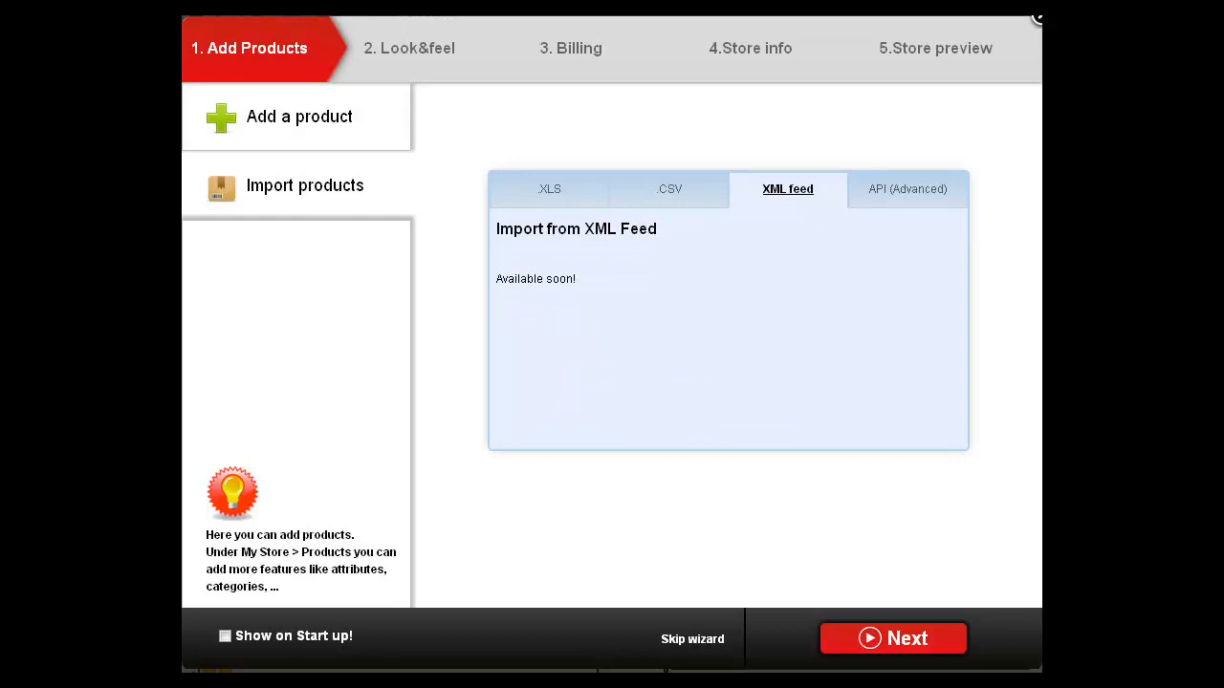
click(907, 189)
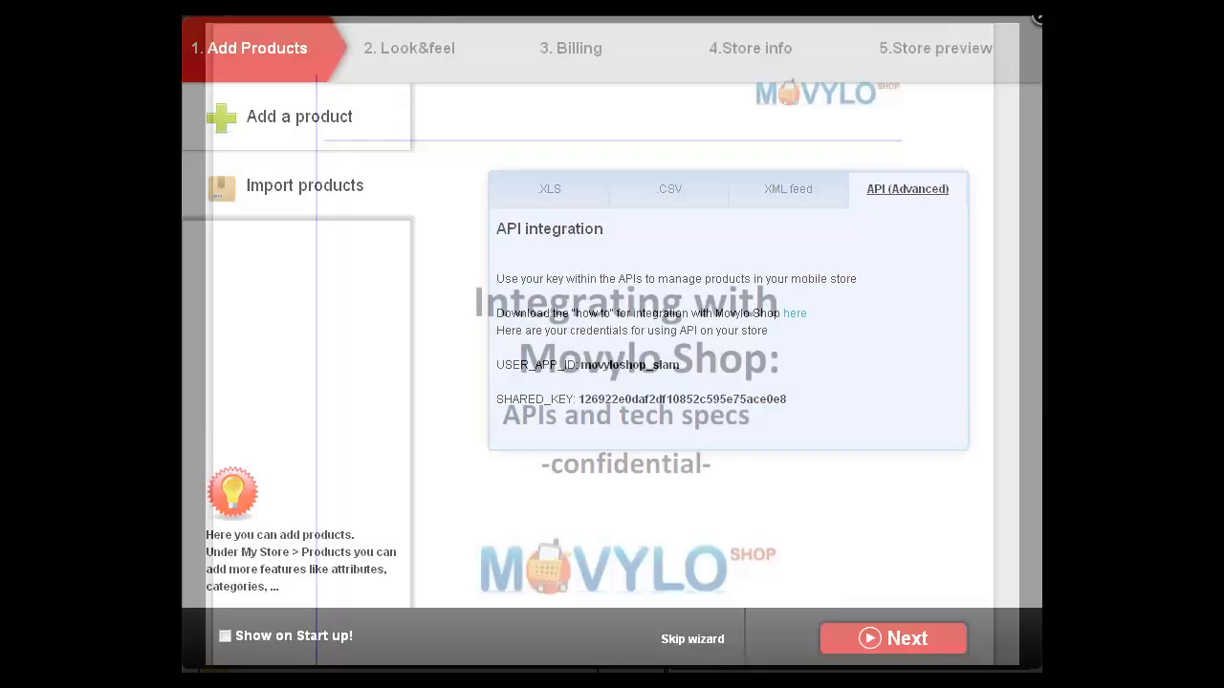
click(893, 639)
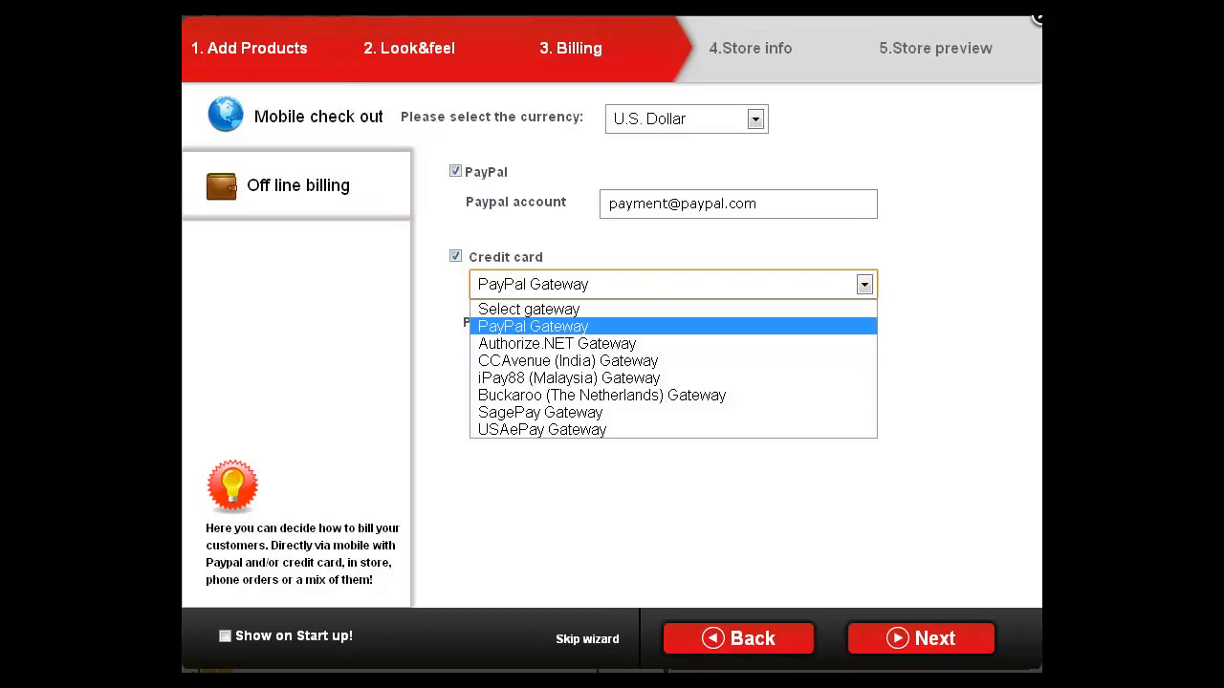
Select PayPal Gateway to handle credit card payments at checkout
click(298, 186)
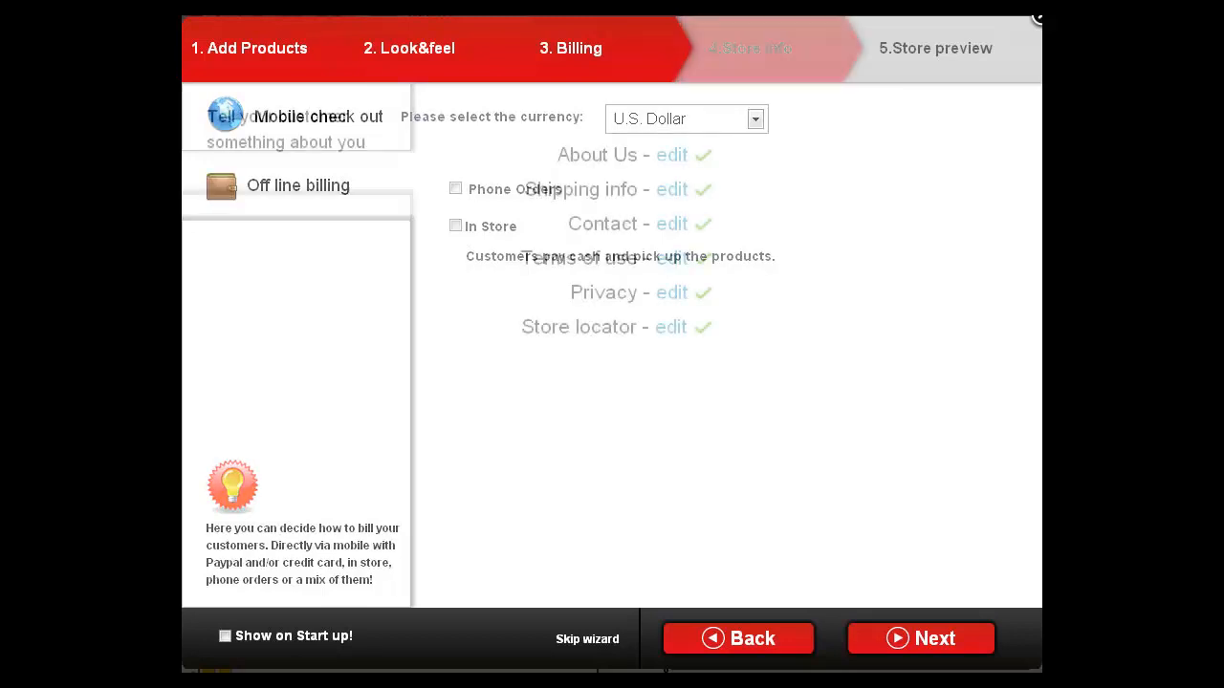
Advance through store info with the store location to the SLAM Clothing phone preview
click(922, 638)
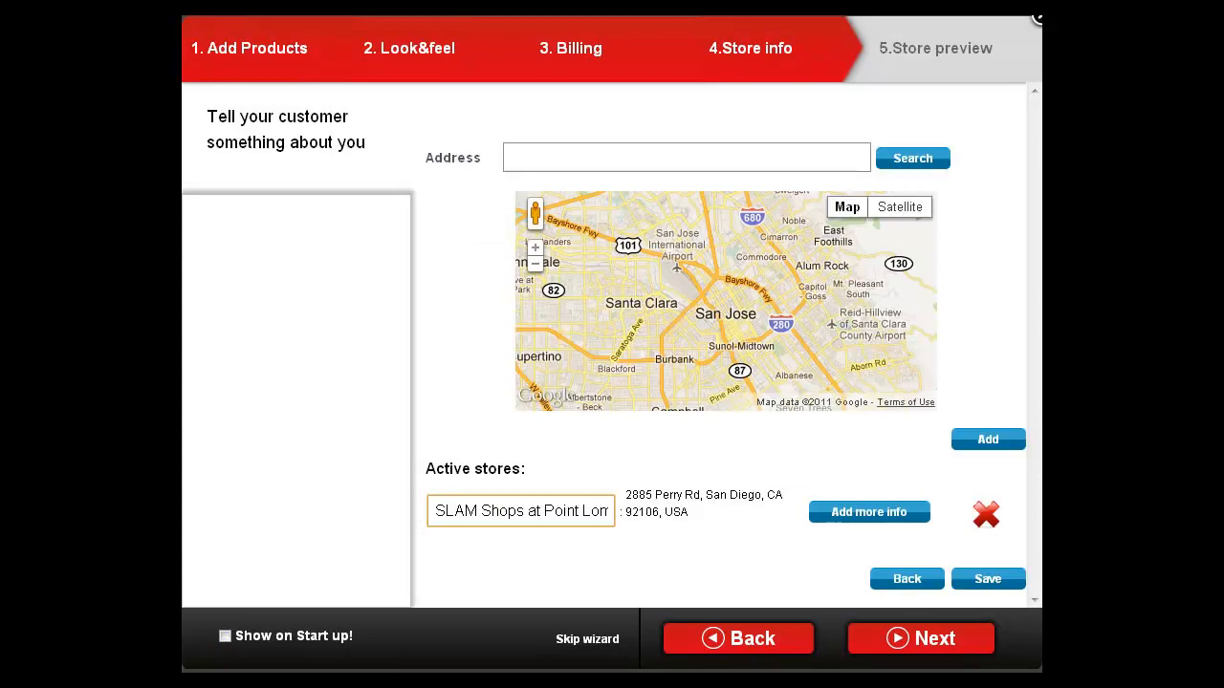
click(922, 638)
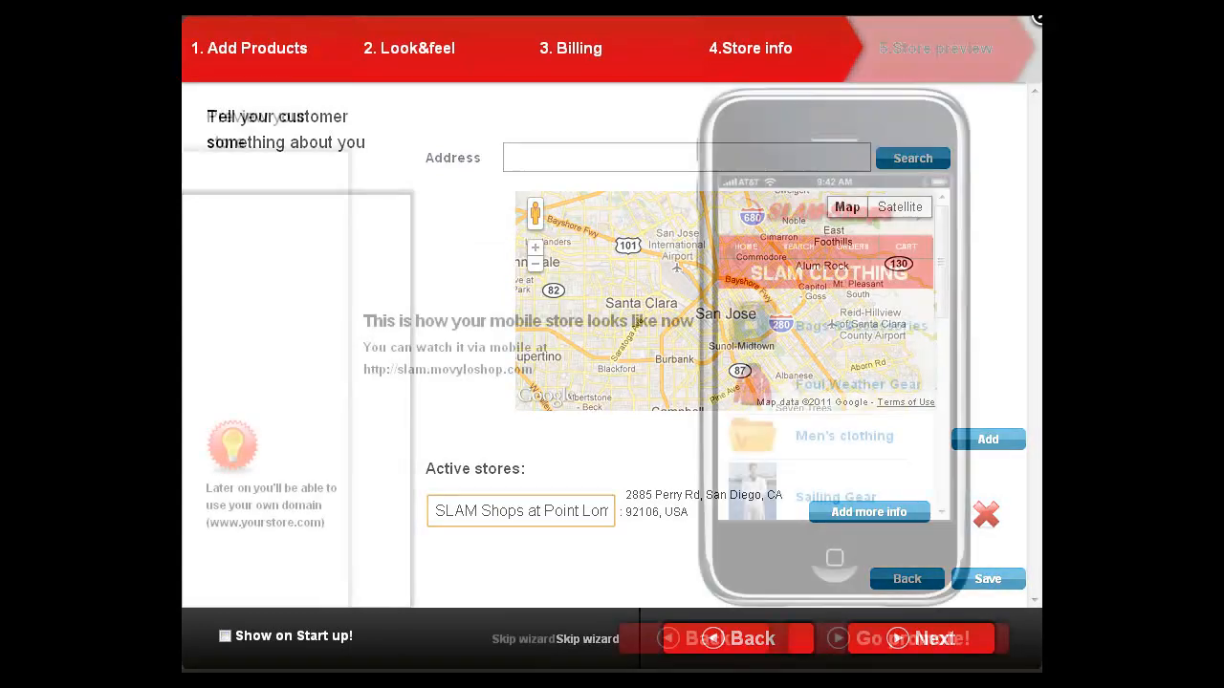
click(929, 639)
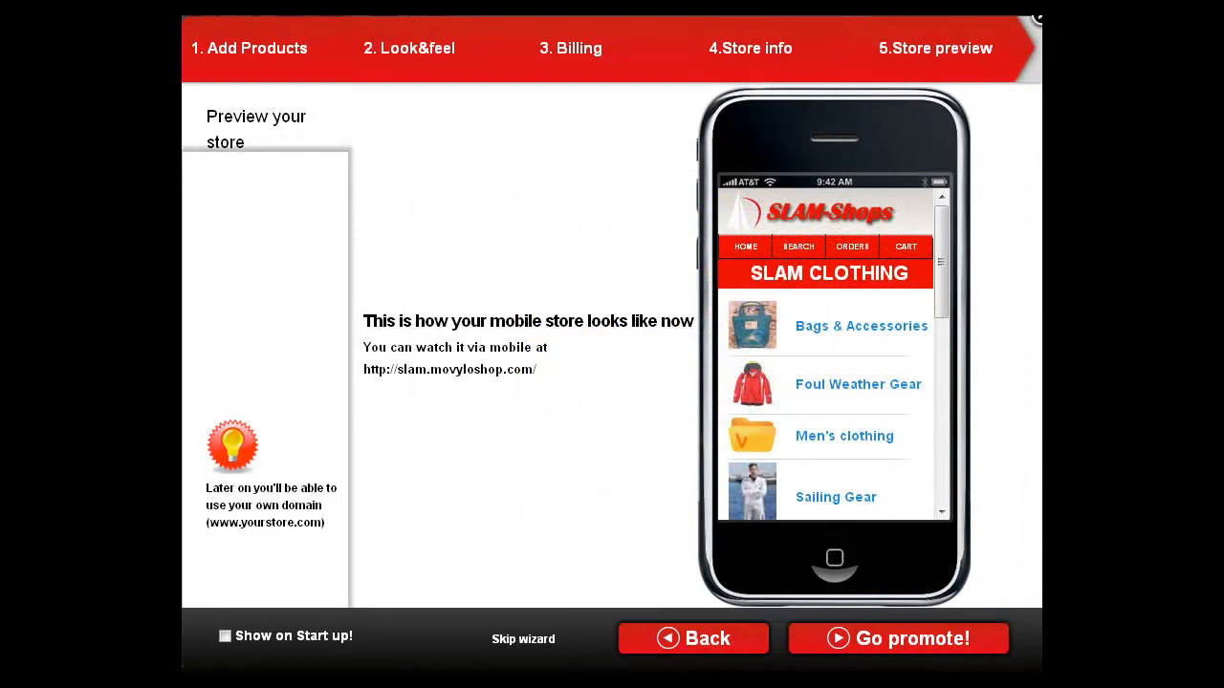